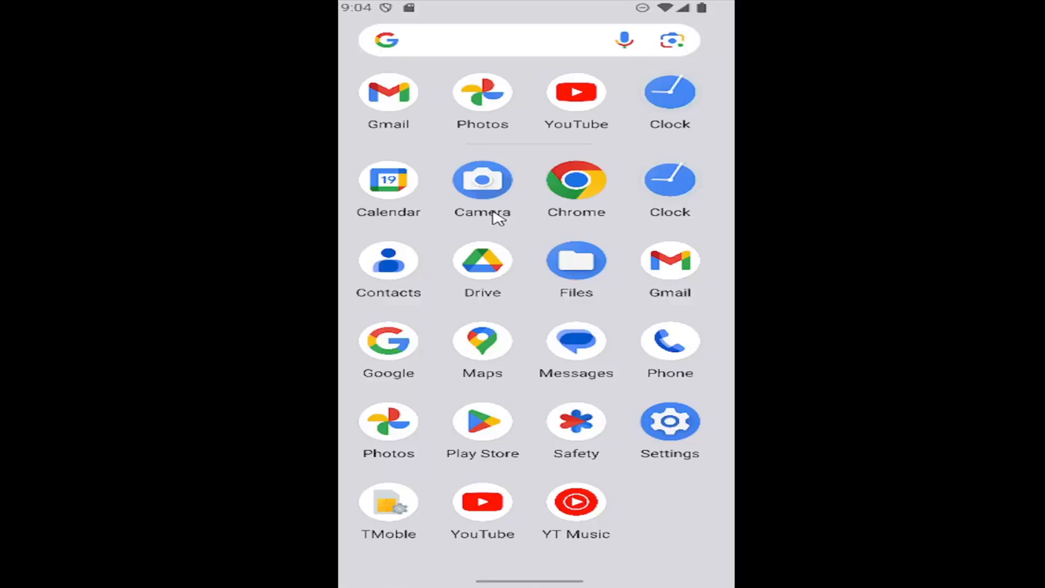
pyautogui.moveTo(669, 430)
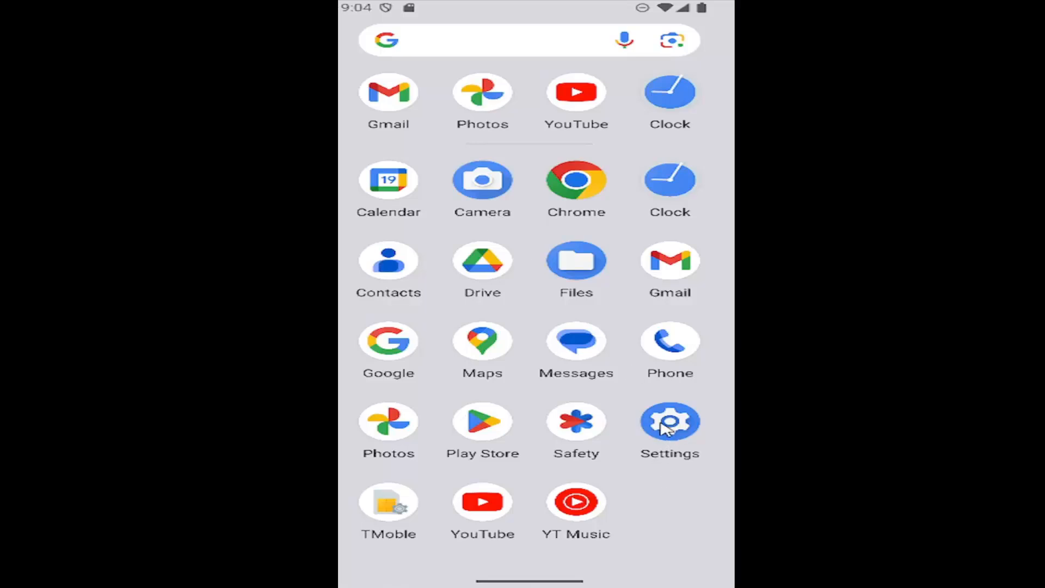
# - Launch the Settings app and go to the Display & touch page
pyautogui.click(669, 421)
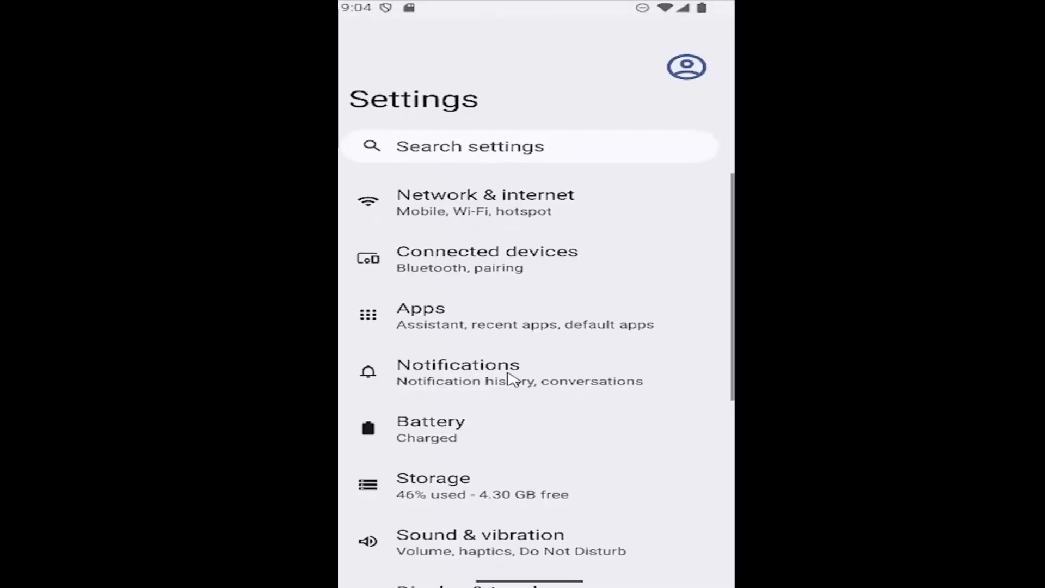
pyautogui.scroll(-3)
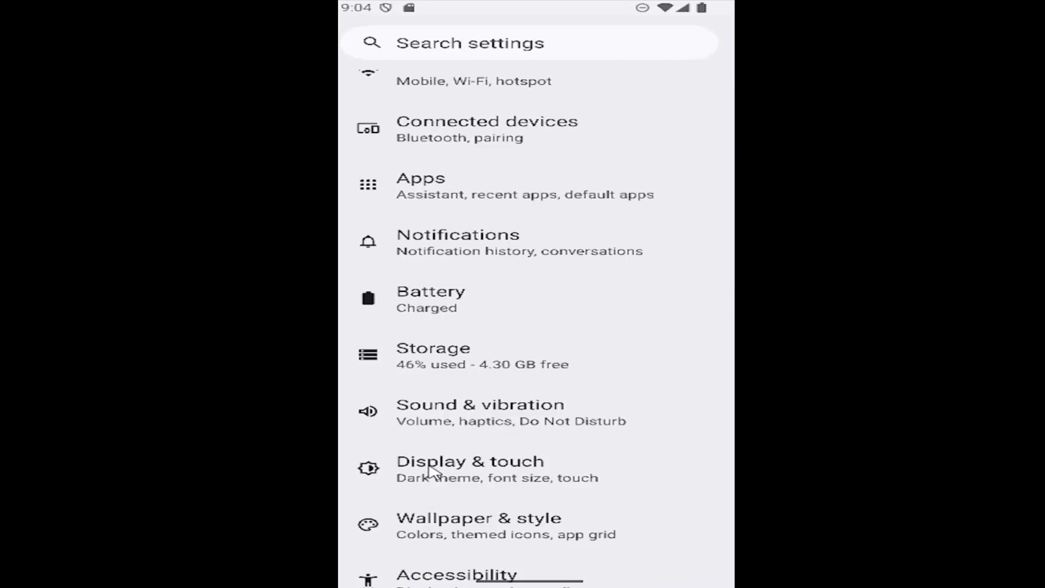
pyautogui.click(470, 461)
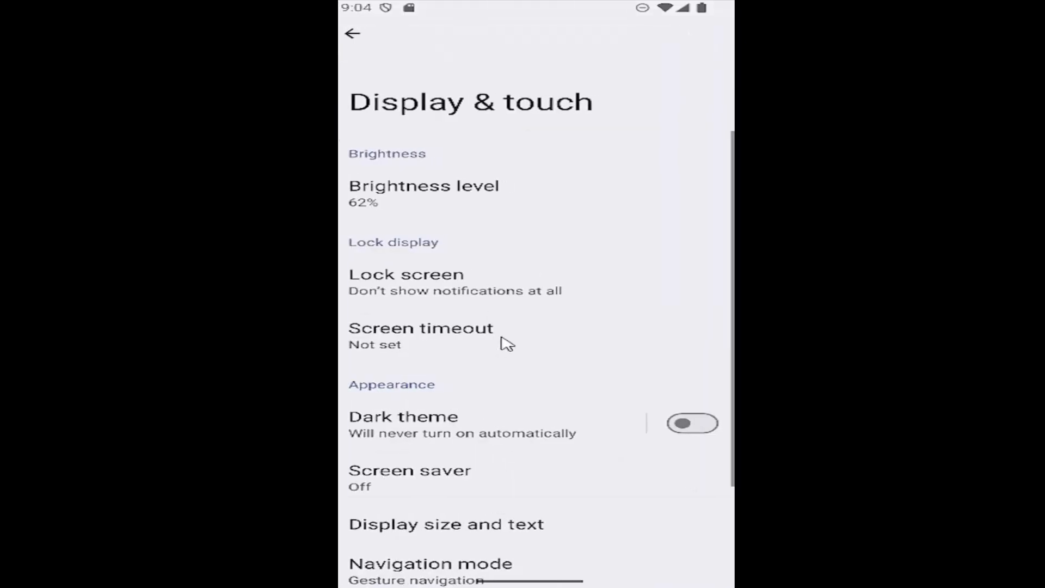
pyautogui.scroll(-3)
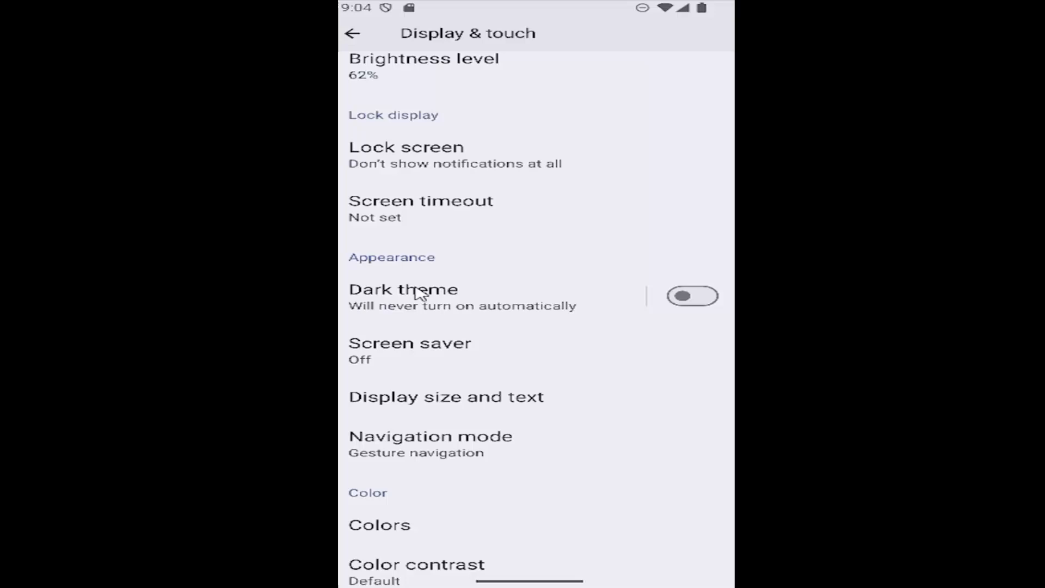
pyautogui.moveTo(493, 404)
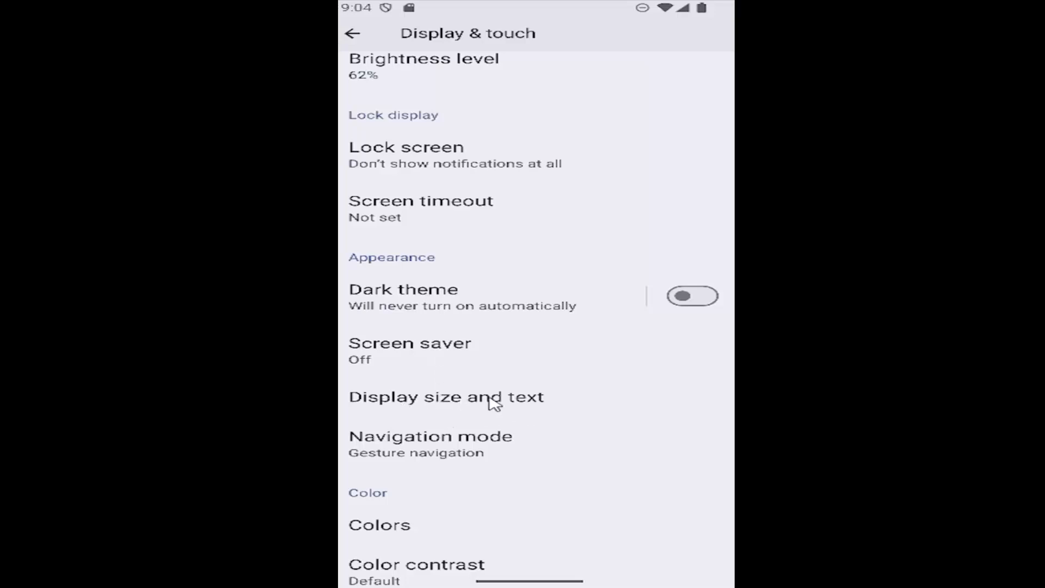
# - Open the Display size and text page from Display & touch
pyautogui.click(446, 396)
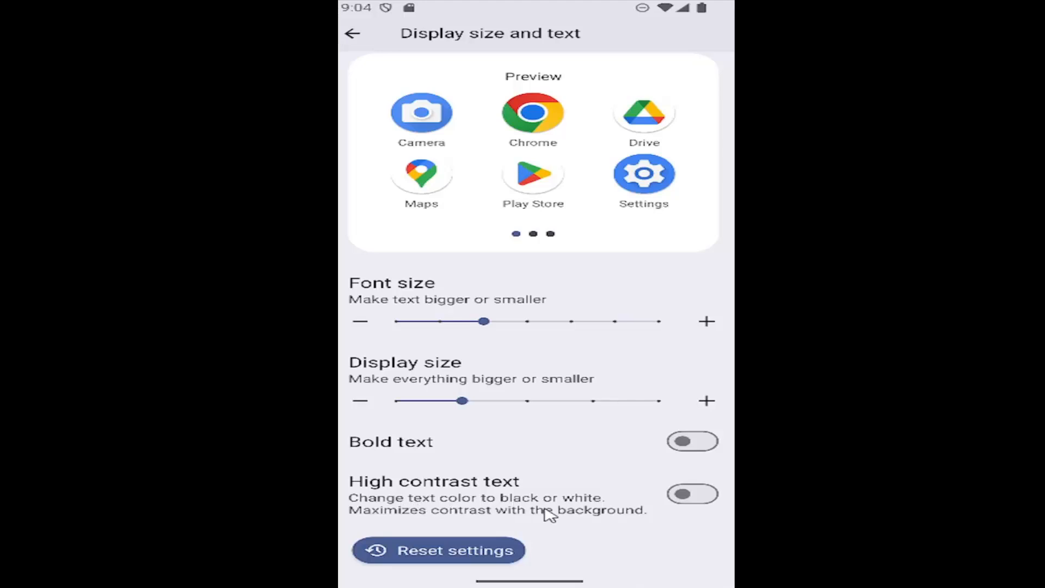
pyautogui.moveTo(527, 511)
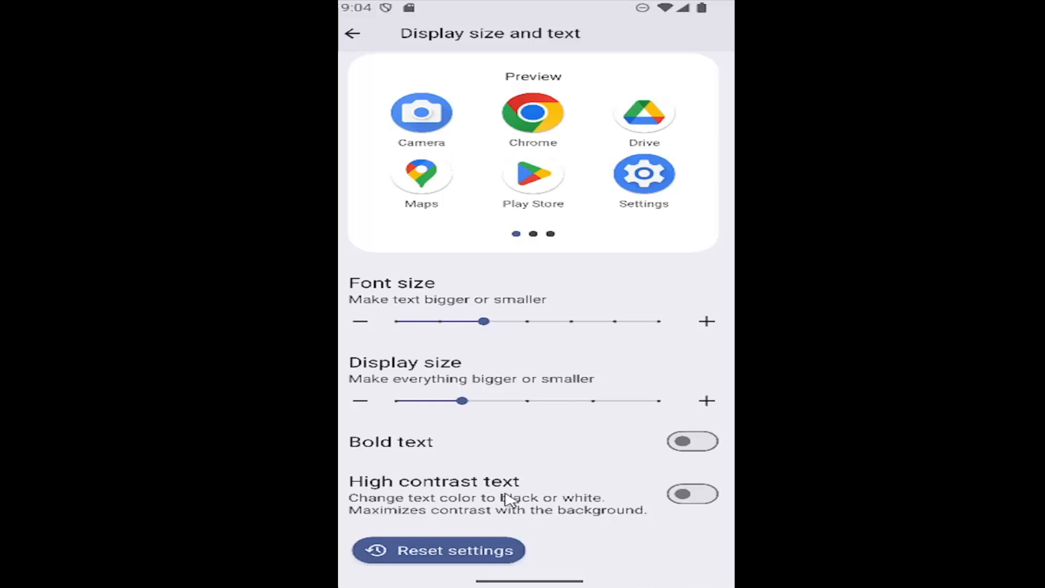
pyautogui.moveTo(439, 487)
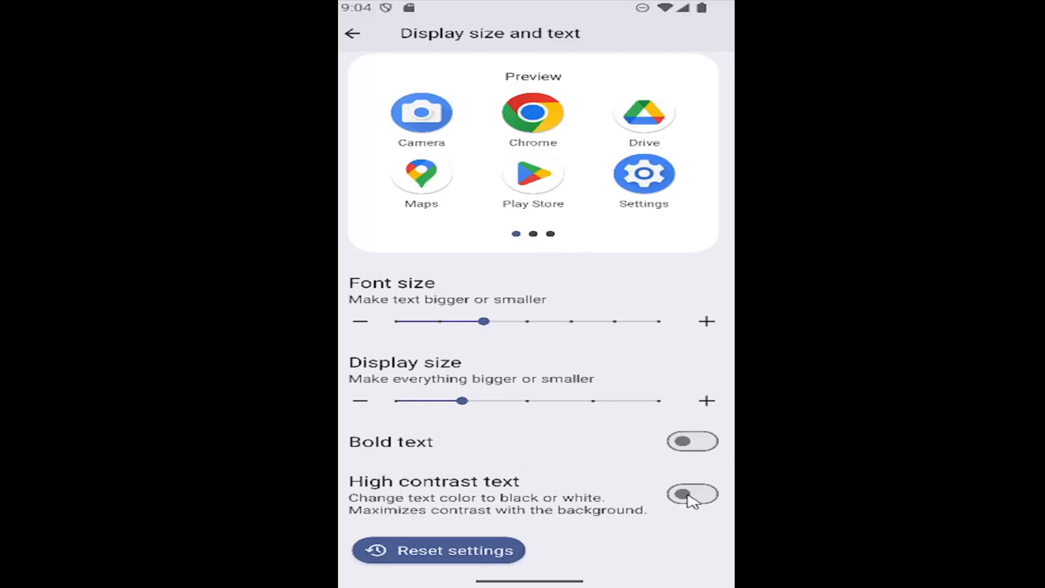
# - Switch High contrast text on and back off, then return to Display & touch
pyautogui.click(691, 495)
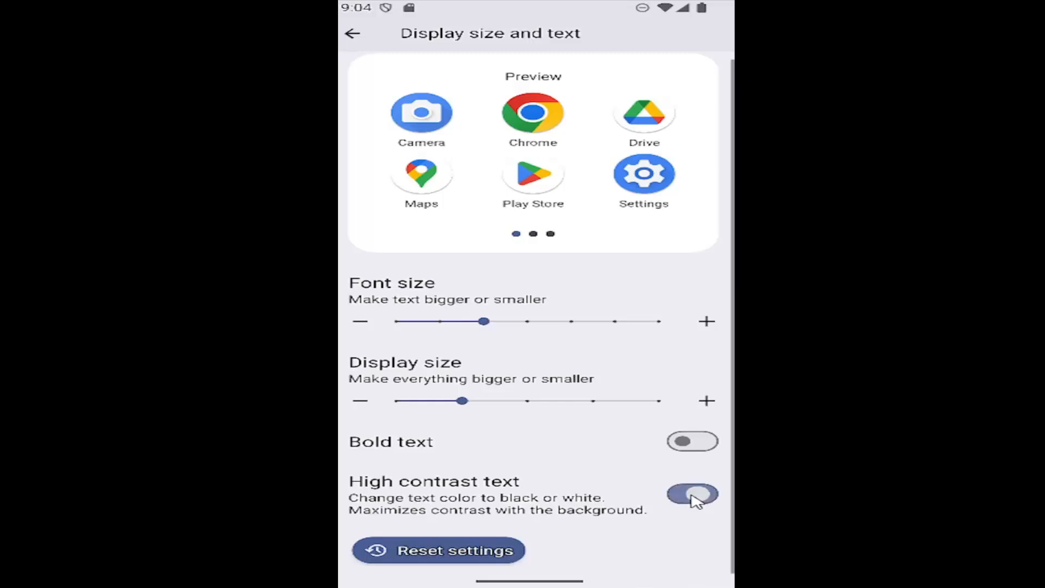
pyautogui.click(691, 494)
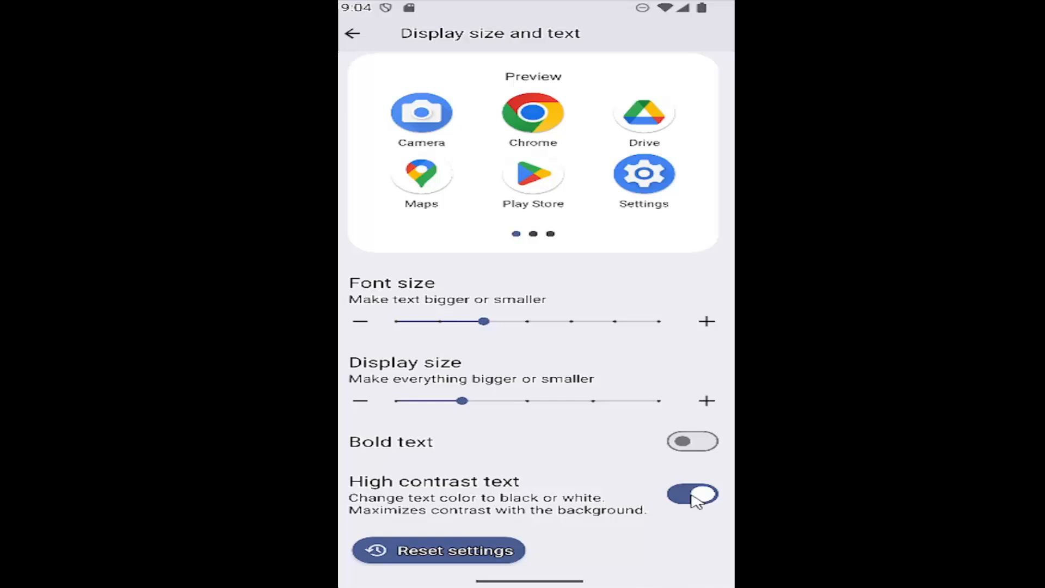
pyautogui.click(692, 494)
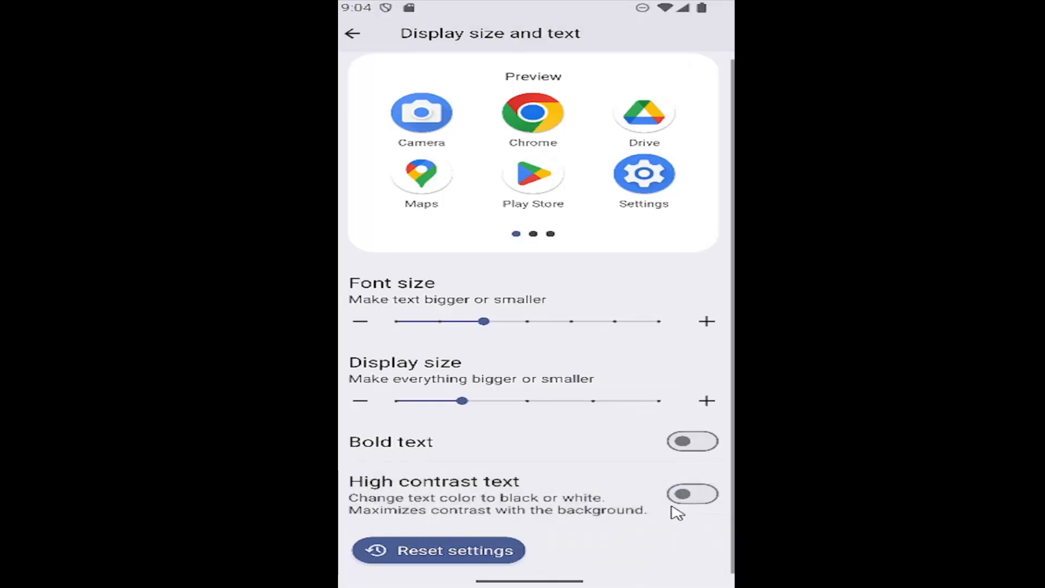
pyautogui.moveTo(360, 32)
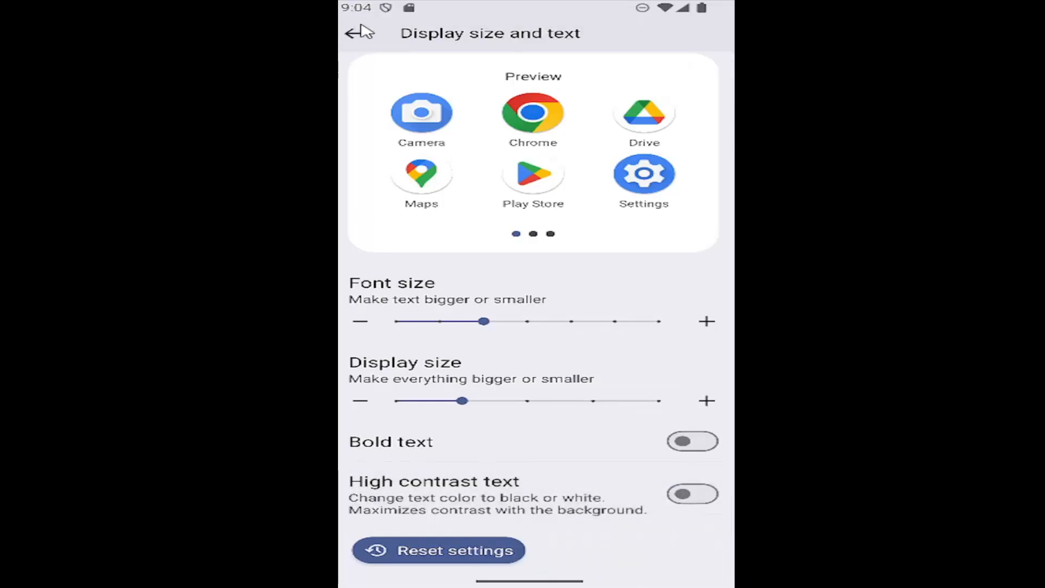
pyautogui.click(359, 32)
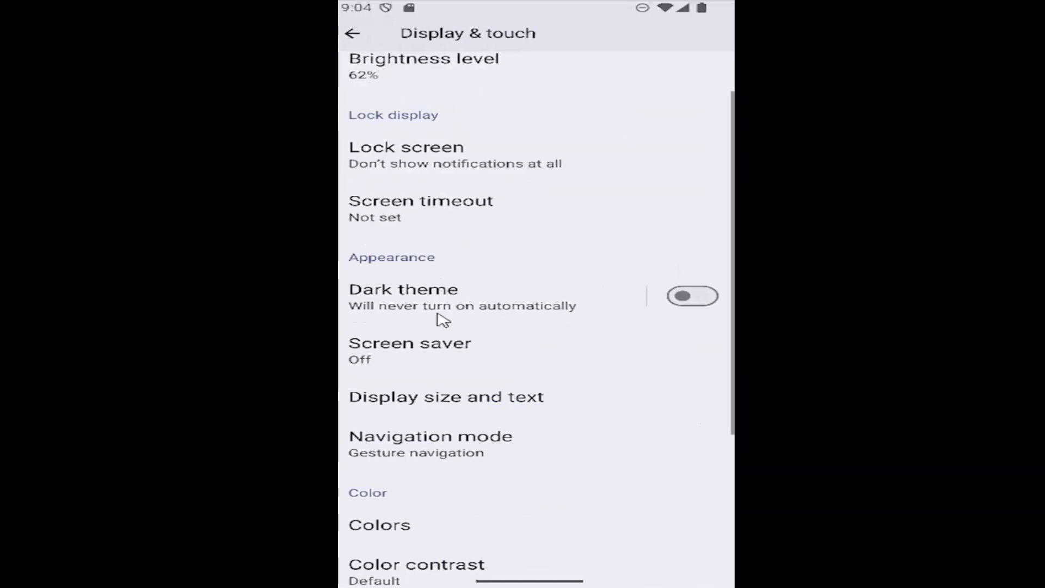